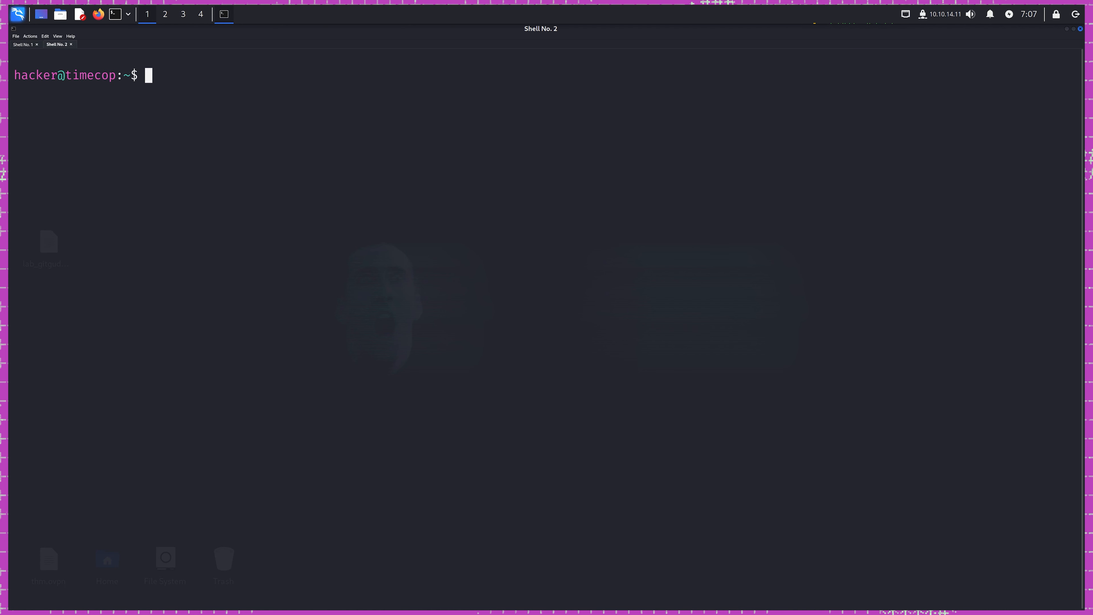
# Ping the target host in the 10.10.10 range to check it is reachable.
pyautogui.write('ping')
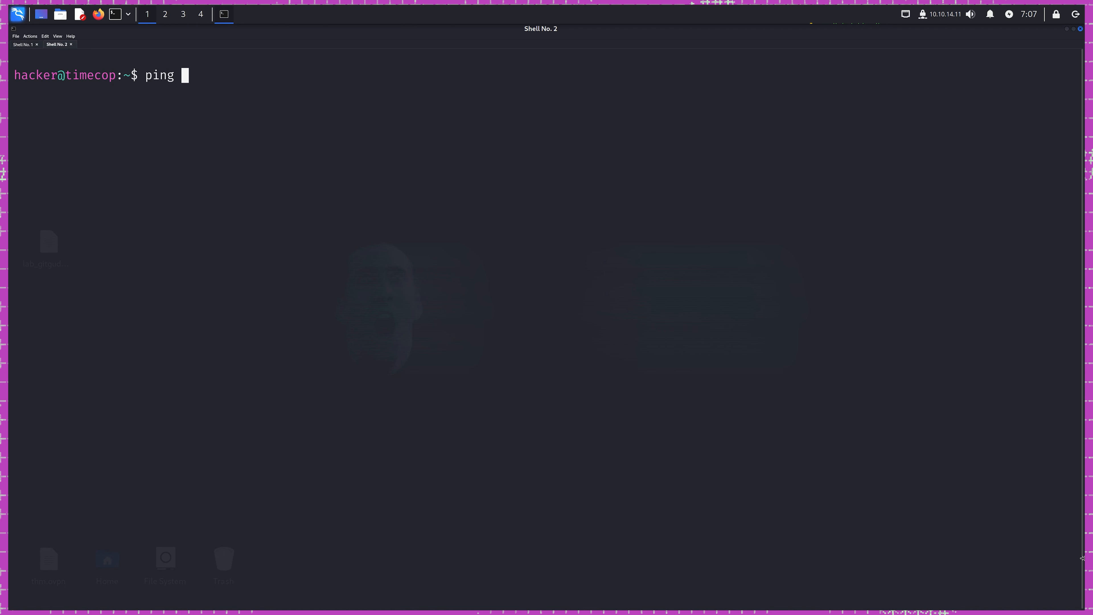
pyautogui.write('10.10.10.')
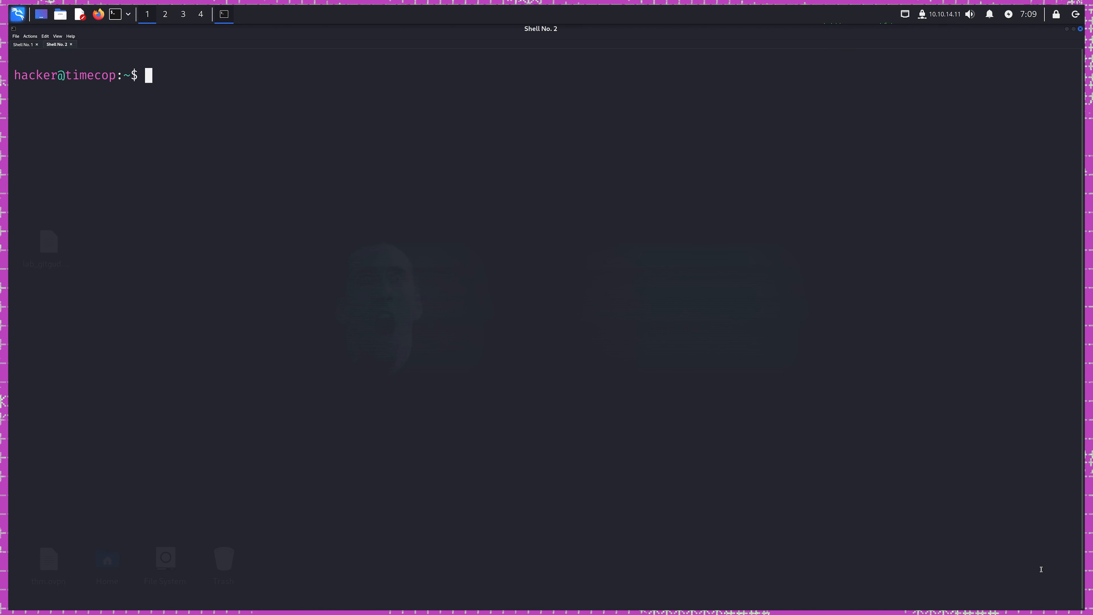
# Enter nmap -sC -sV -A -p- -T4 10.10.10.63 for an aggressive all-ports scan.
pyautogui.write('n')
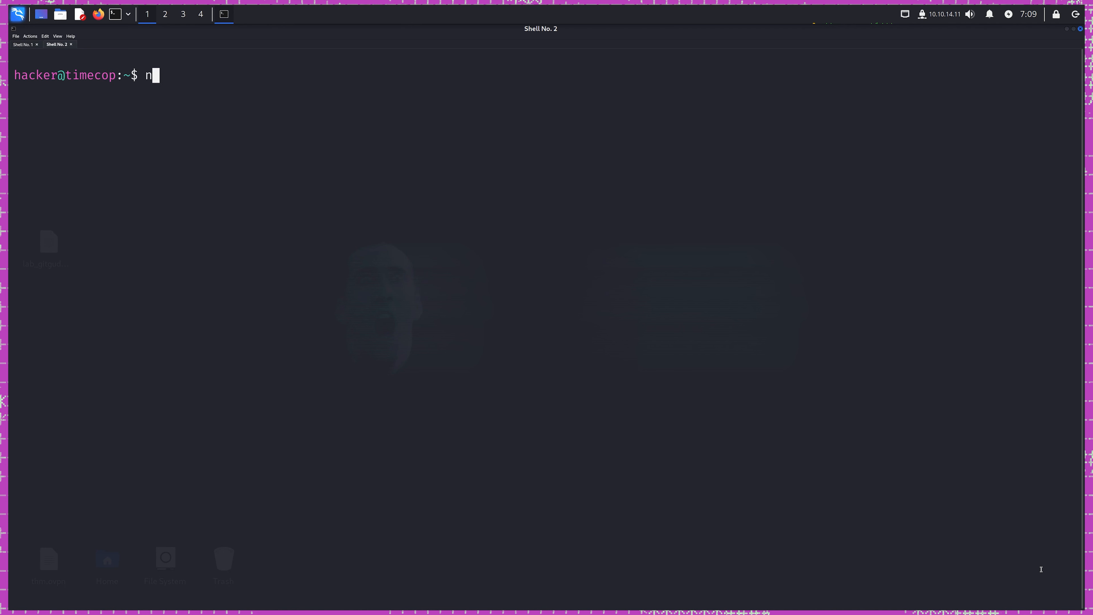
pyautogui.write('map -')
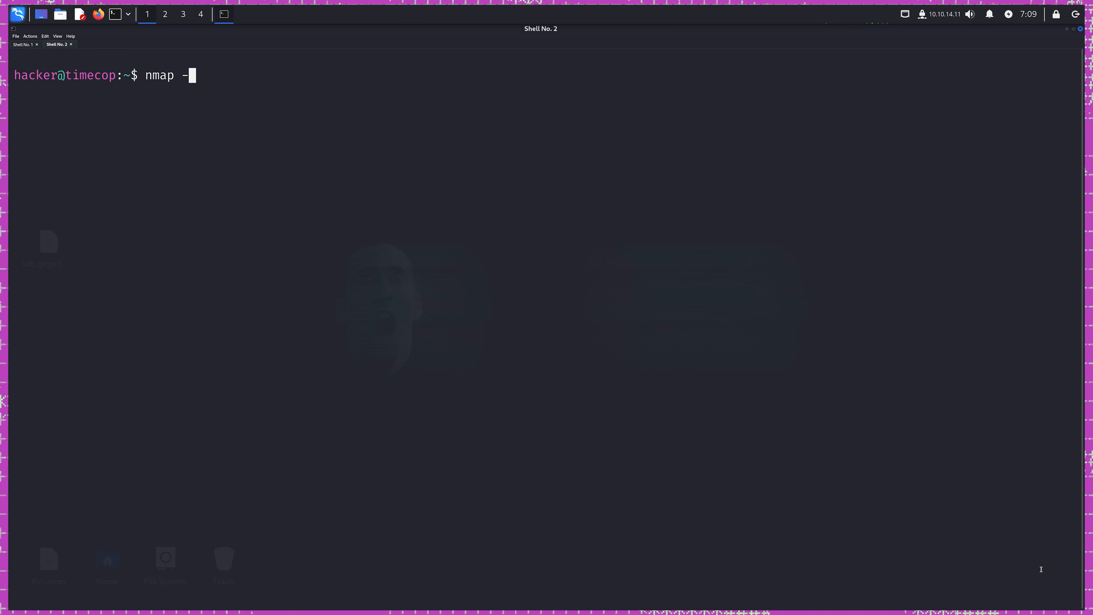
pyautogui.write('sC -s')
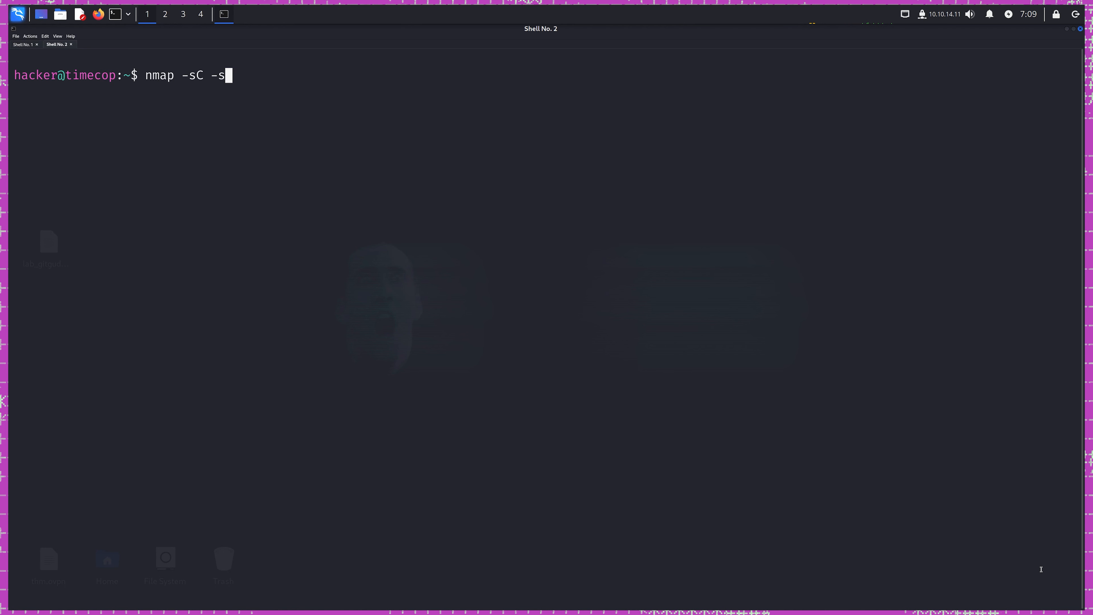
pyautogui.write('V')
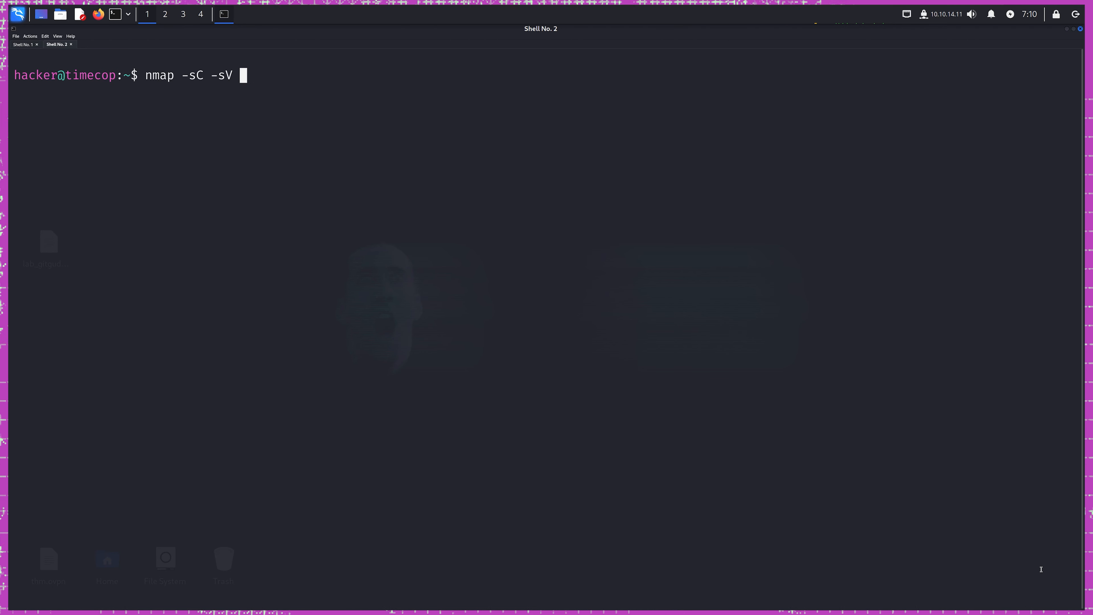
pyautogui.write('-A')
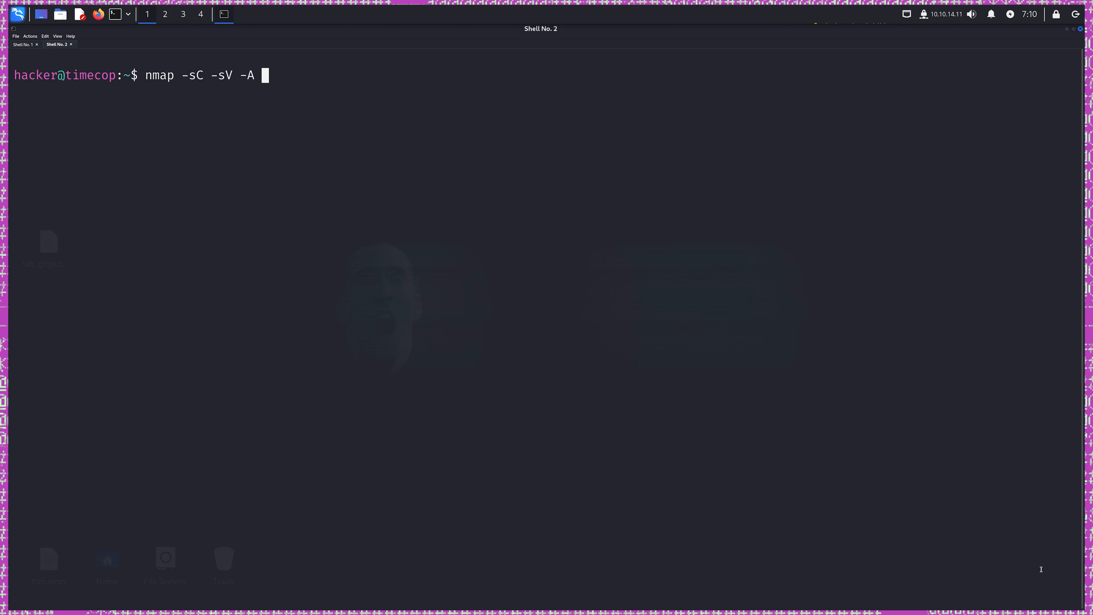
pyautogui.write('-p- -')
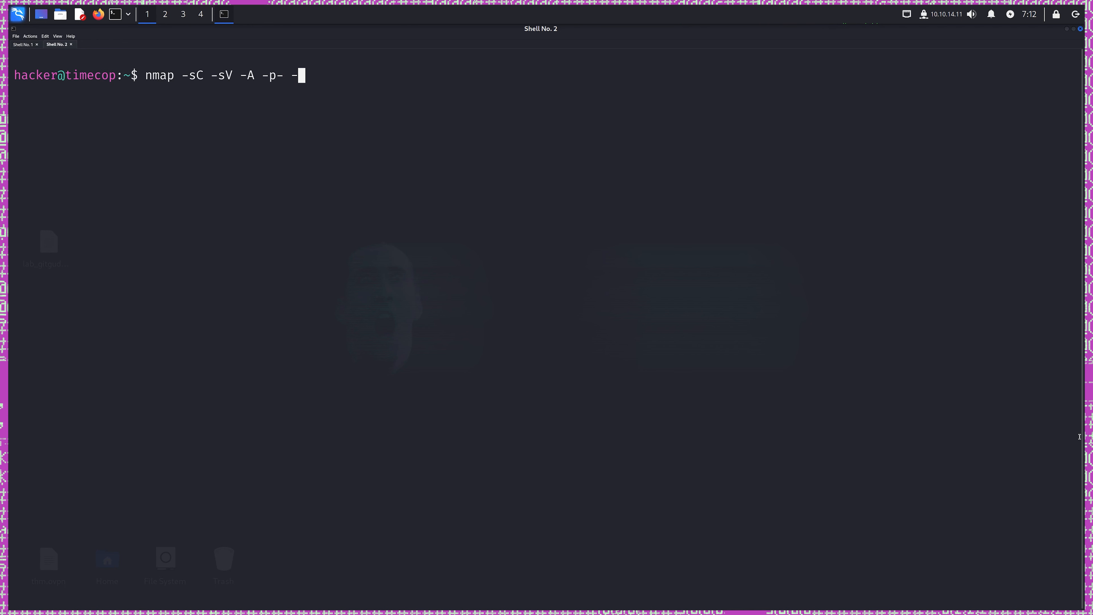
pyautogui.write('T4')
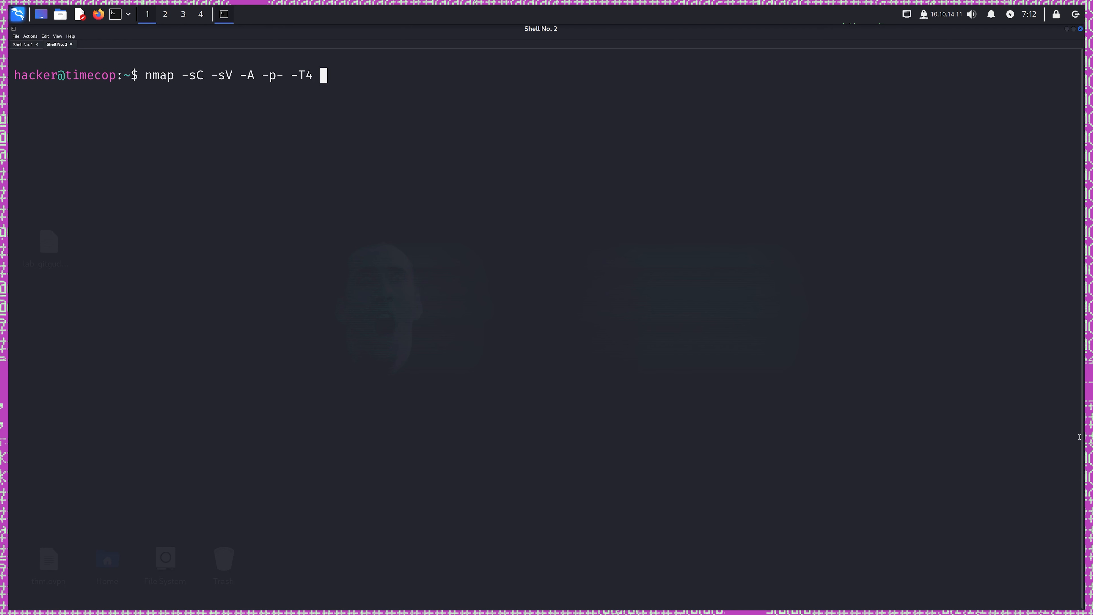
pyautogui.write('10.10.10')
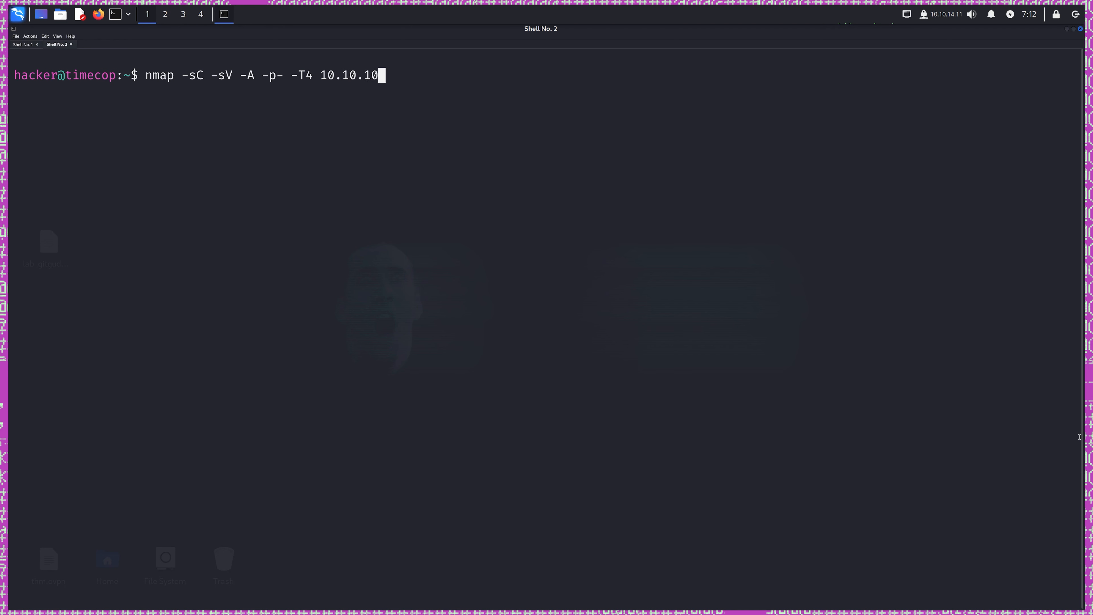
pyautogui.write('63')
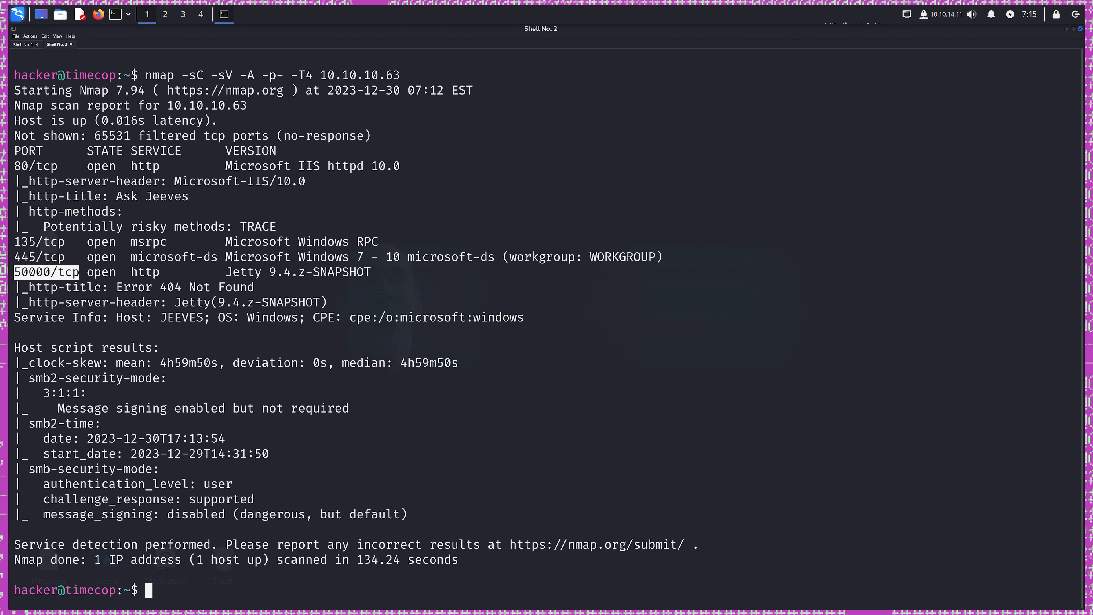
pyautogui.moveTo(228, 174)
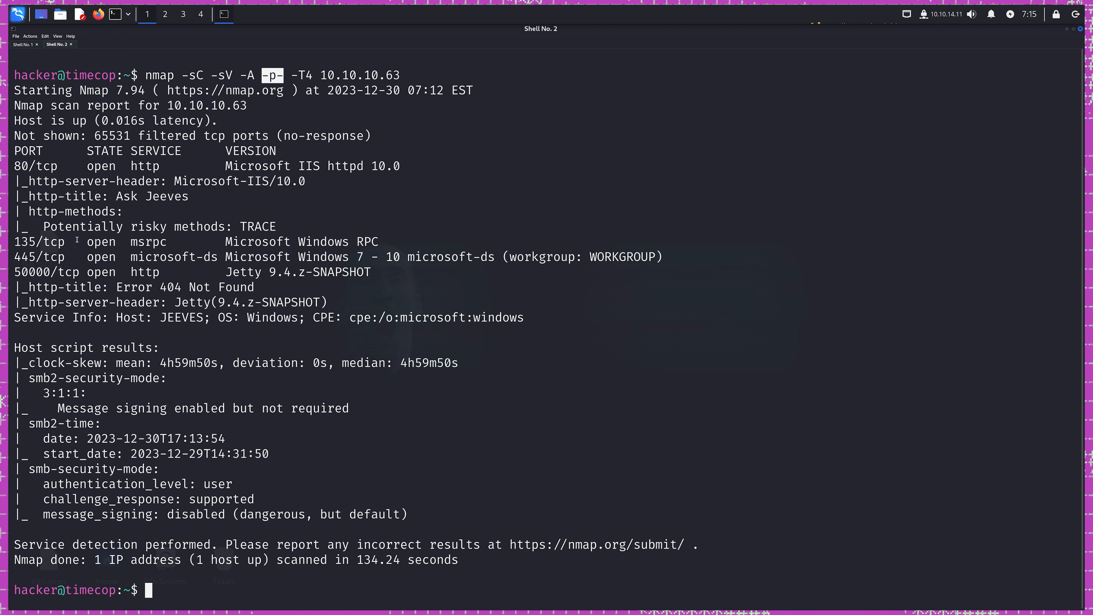
# Highlight the all-ports option and parts of the finished nmap results for the JEEVES host.
pyautogui.doubleClick(46, 271)
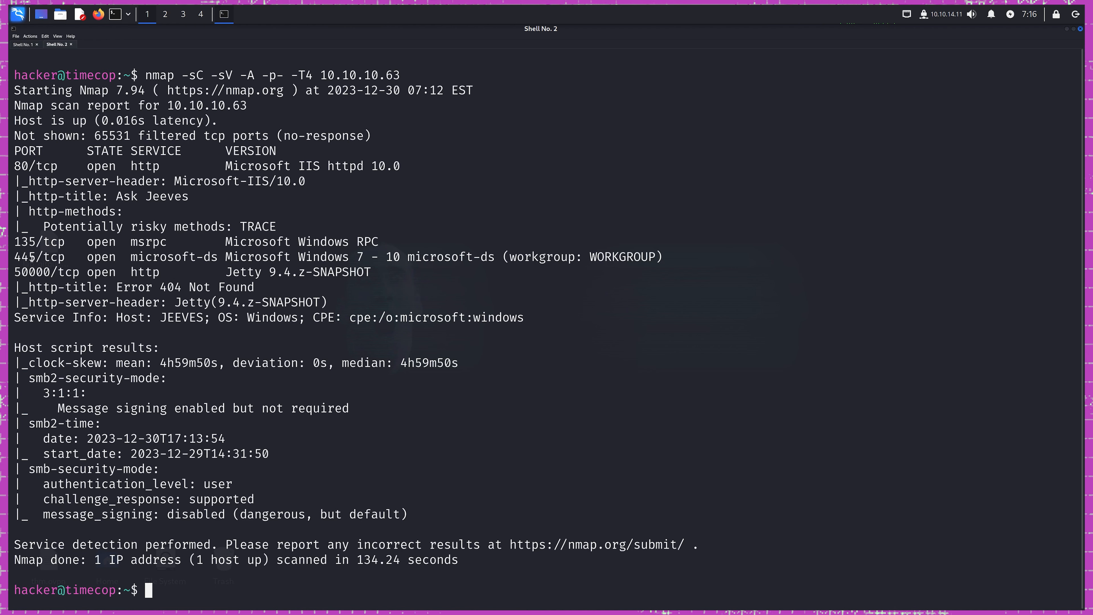
pyautogui.doubleClick(37, 257)
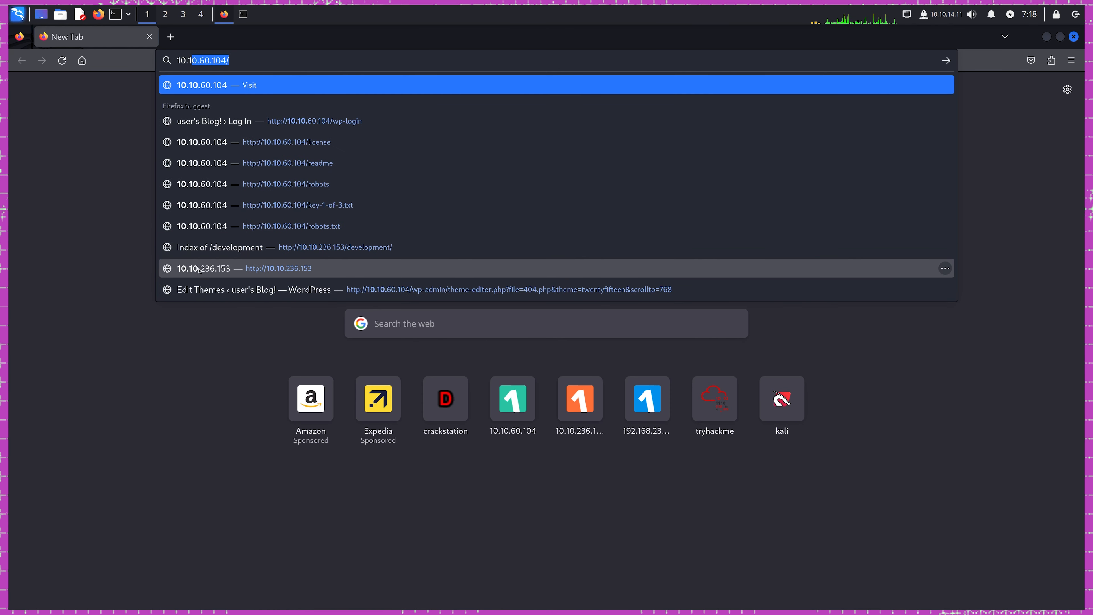
# Load the Ask Jeeves page at 10.10.10.63 in Firefox.
pyautogui.write('10.10.10.63')
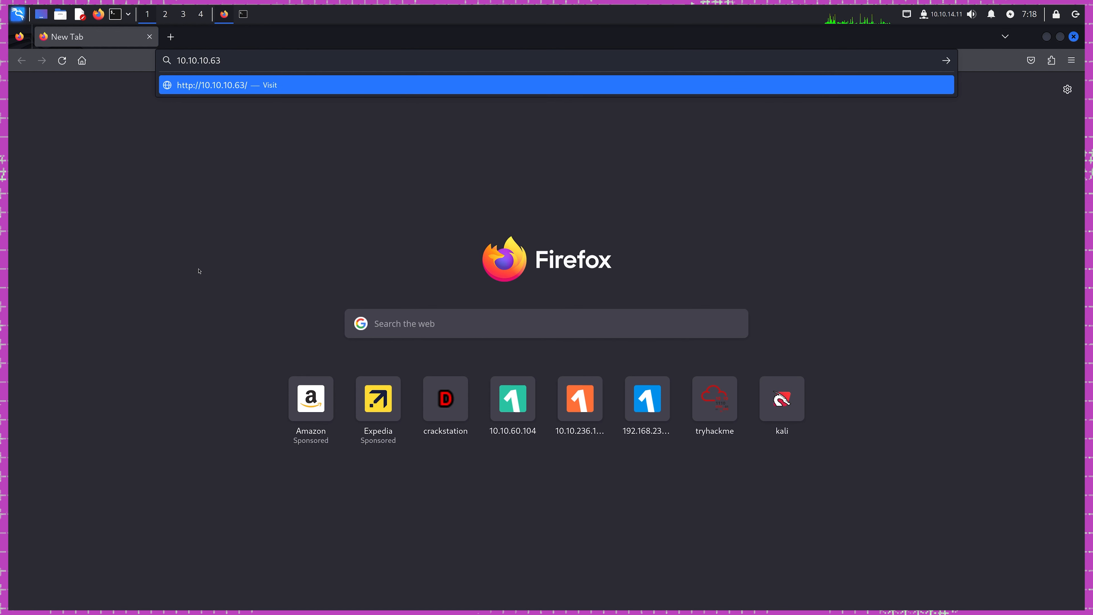
pyautogui.press('Return')
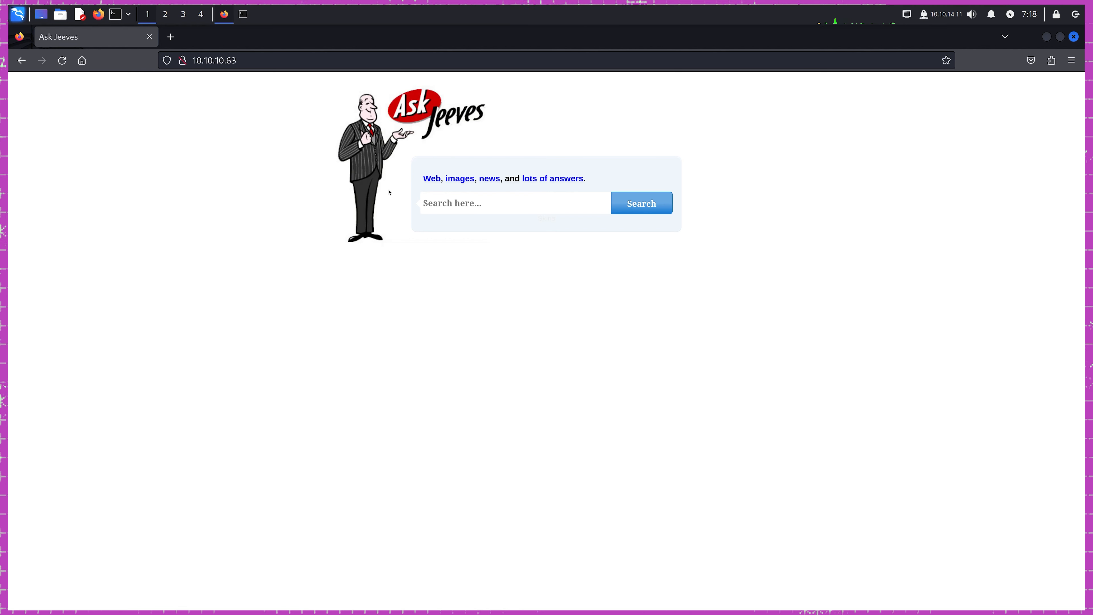
# Submit the query '1990sa' in the Ask Jeeves search box.
pyautogui.write('1990sa')
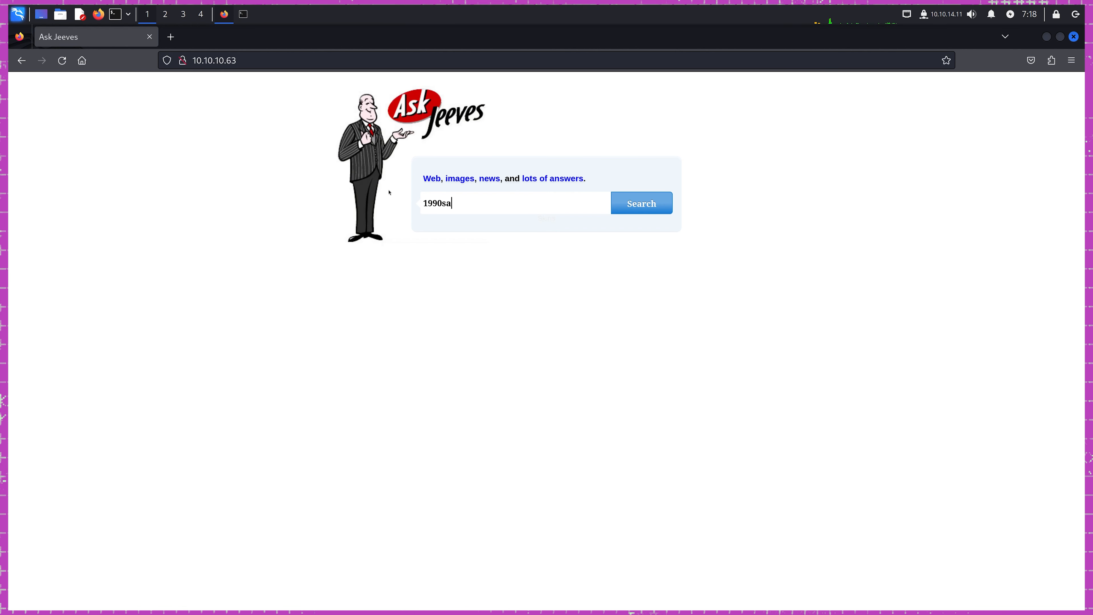
pyautogui.click(641, 202)
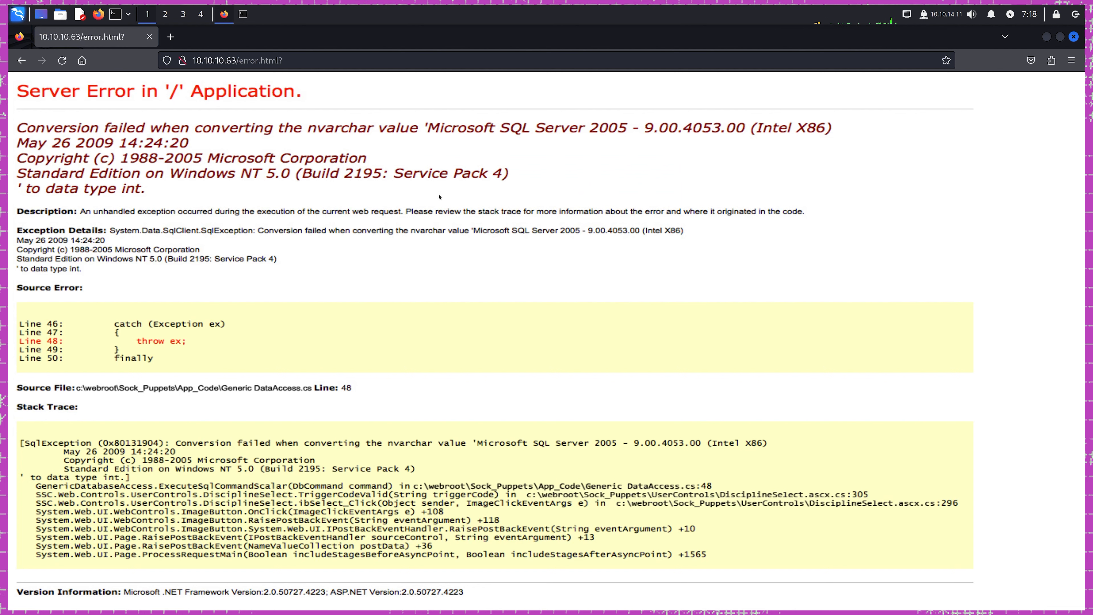
pyautogui.moveTo(409, 193)
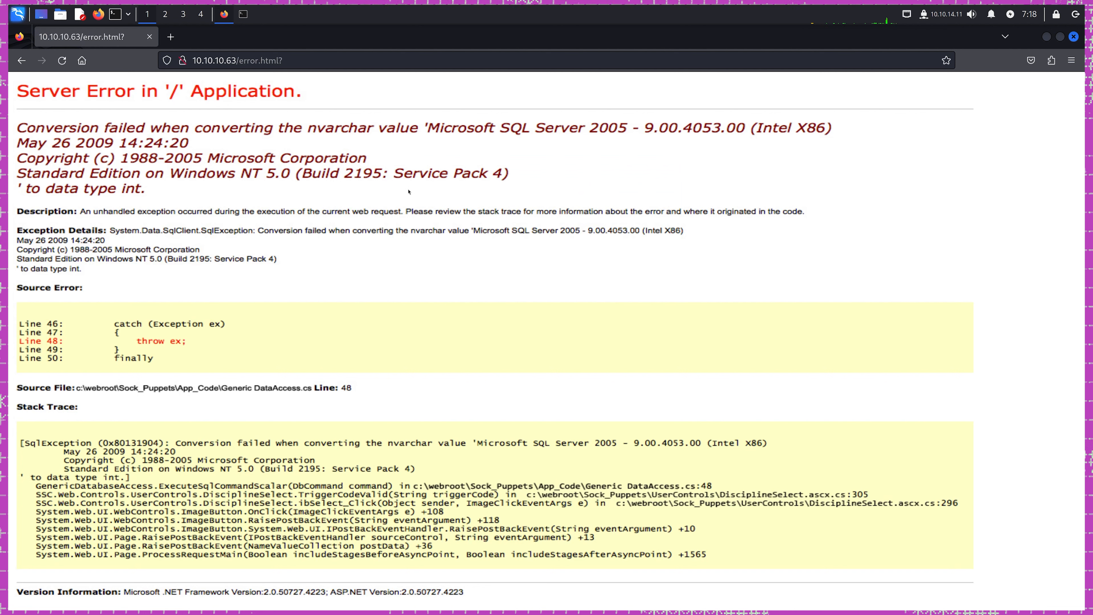
pyautogui.moveTo(392, 190)
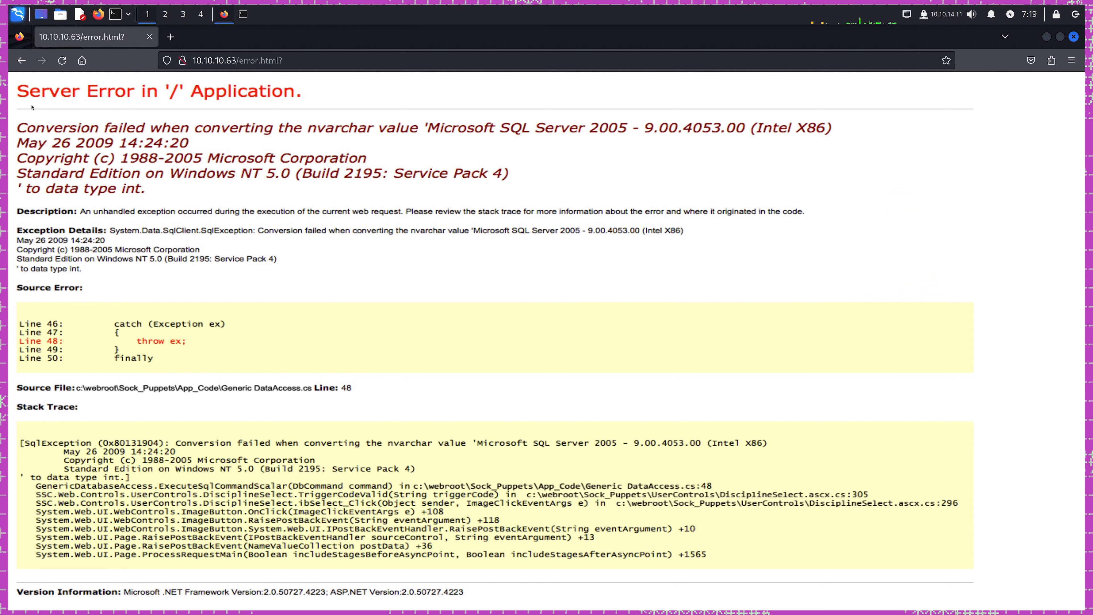
pyautogui.moveTo(111, 297)
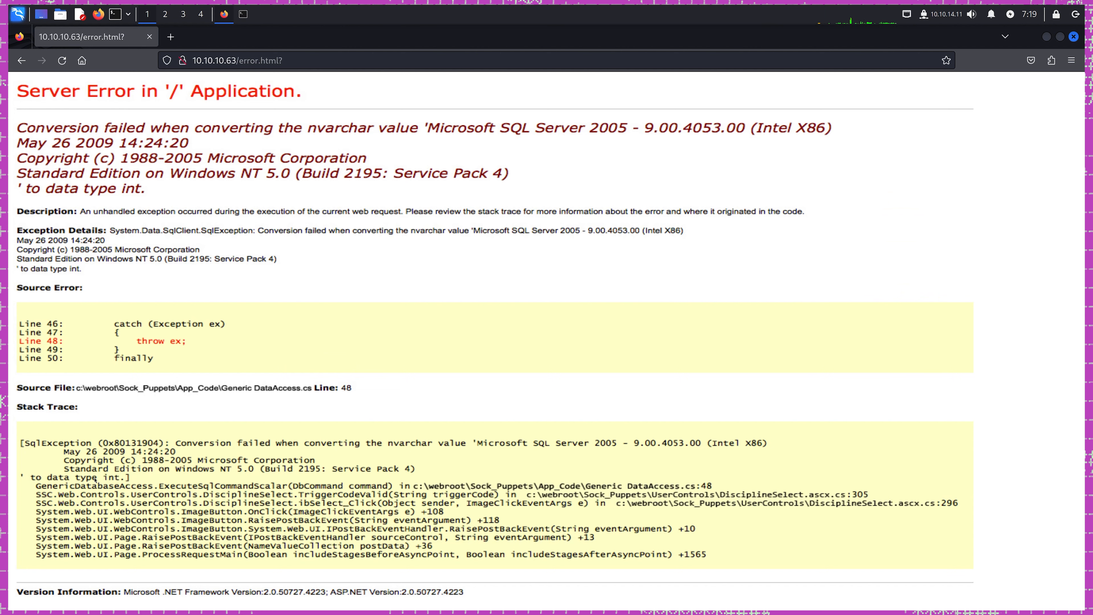
pyautogui.moveTo(187, 347)
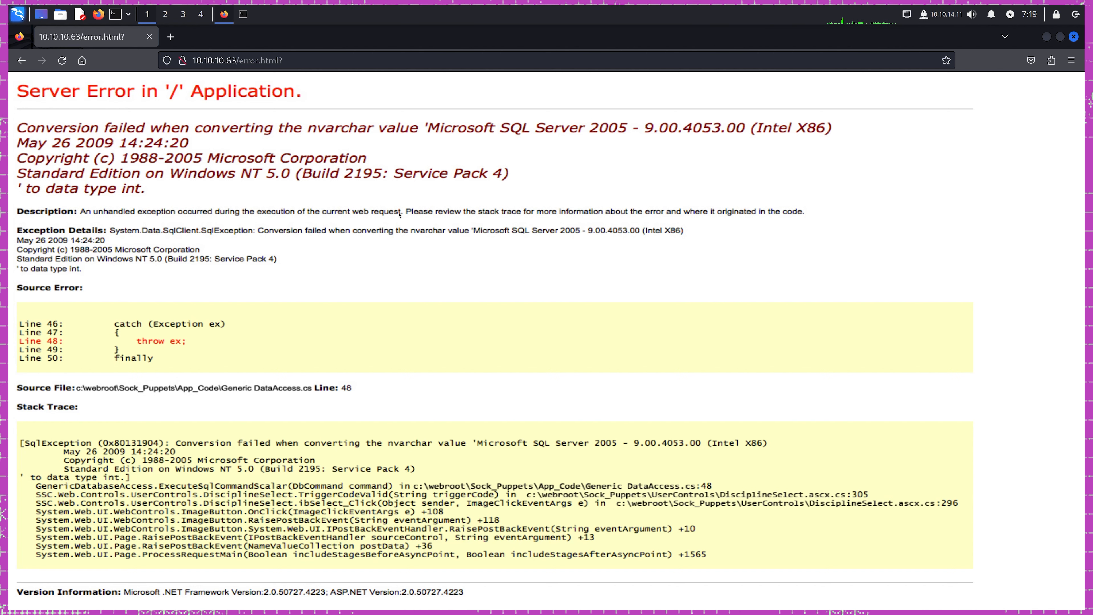
# Inspect the Server Error image on error.html via the context menu.
pyautogui.rightClick(398, 214)
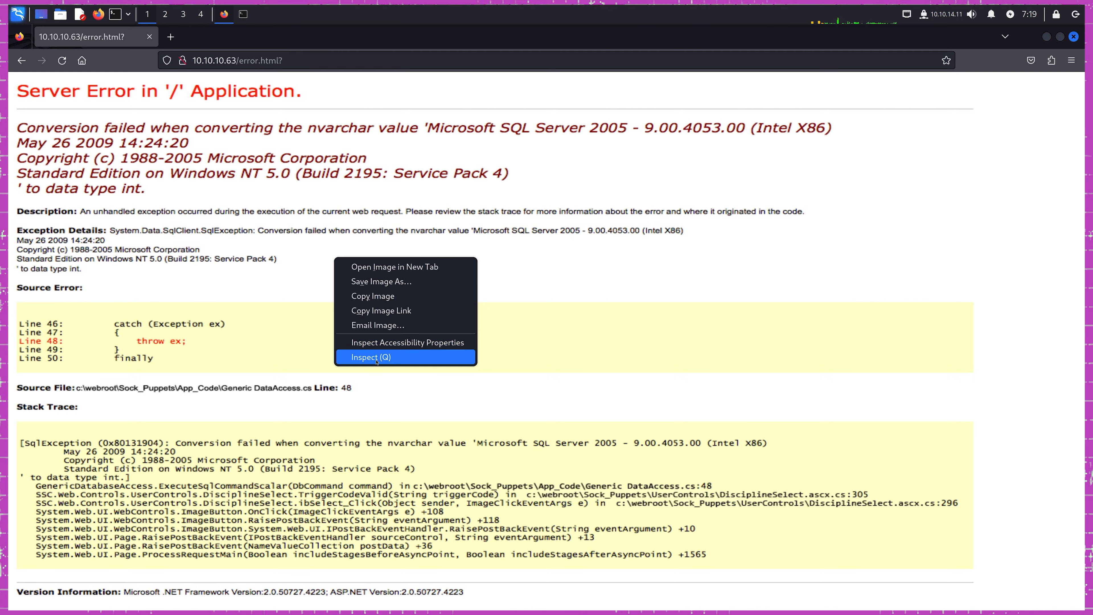
pyautogui.click(371, 357)
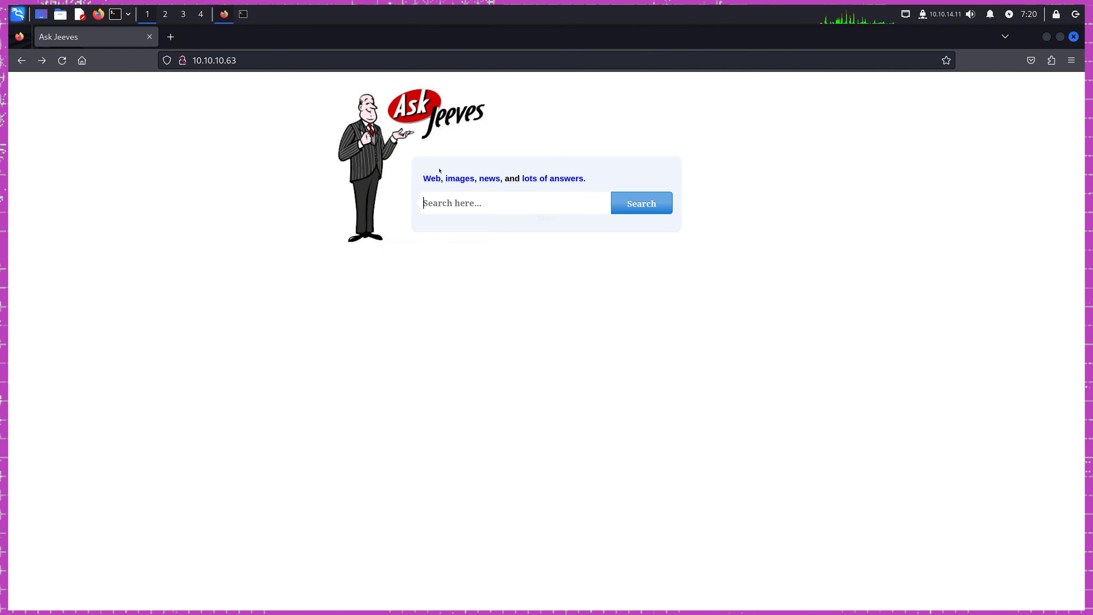
pyautogui.moveTo(461, 182)
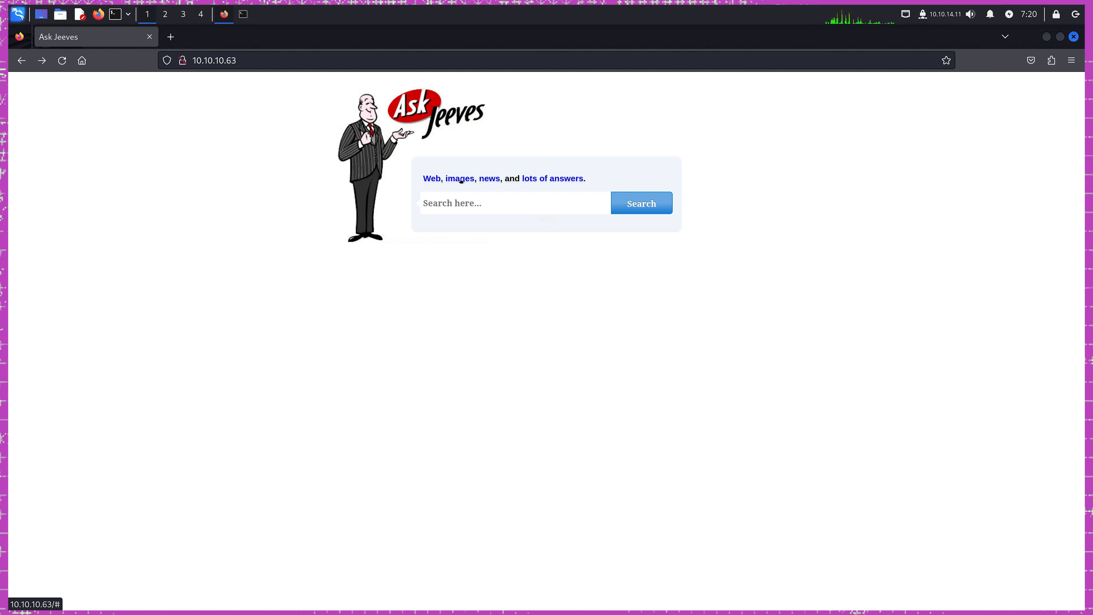
pyautogui.click(469, 203)
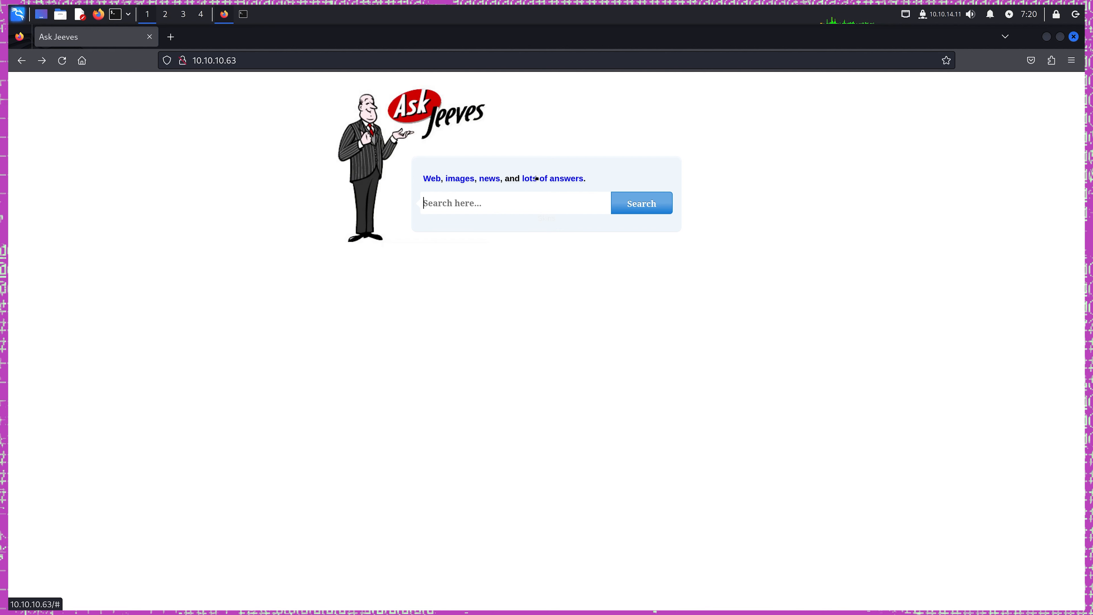
pyautogui.moveTo(243, 250)
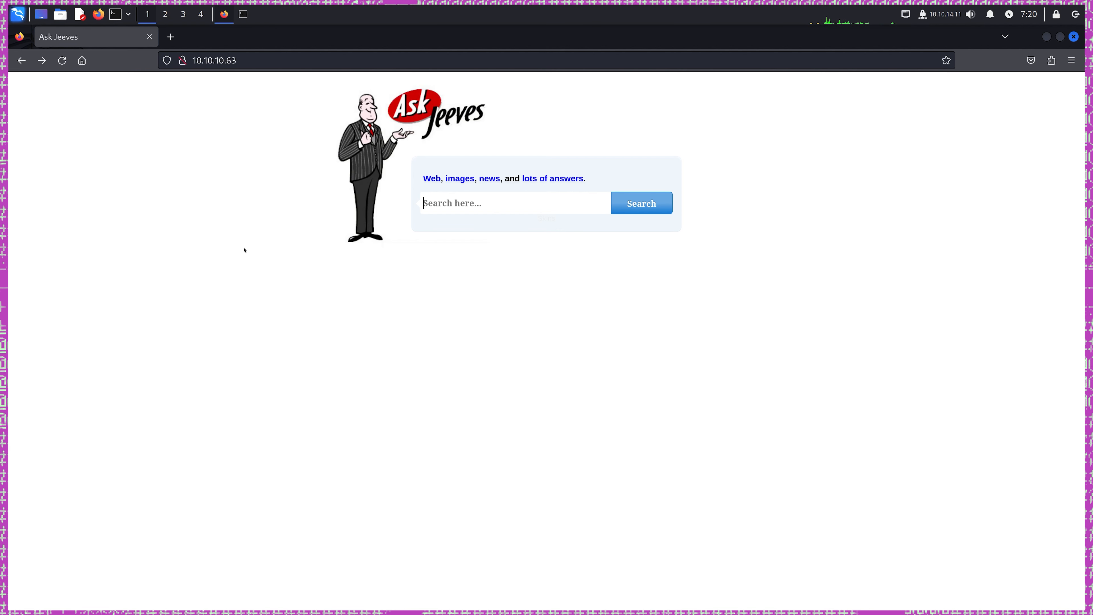